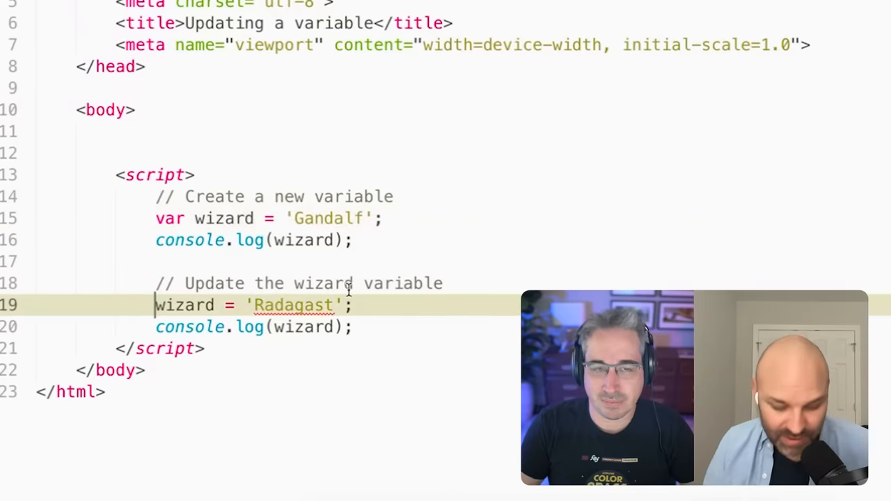
- Redeclare wizard with var on the line assigning 'Radagast'
{"action": "type", "text": "var"}
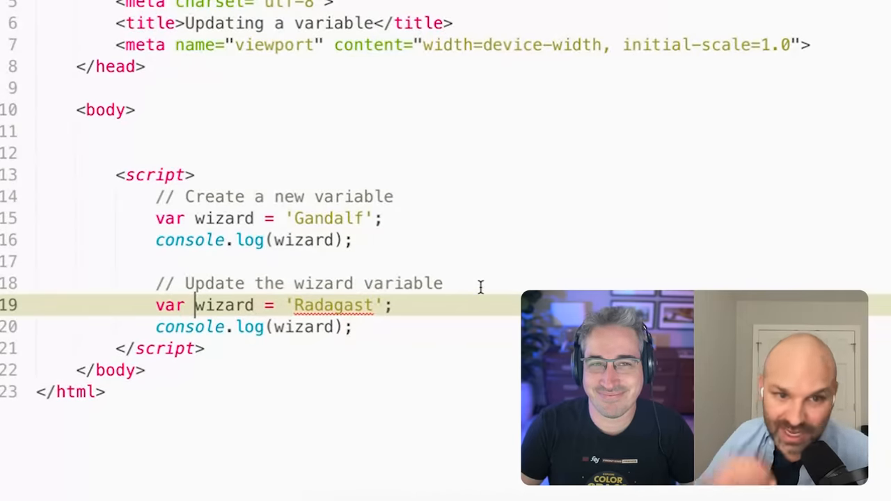
{"action": "mouse_move", "coordinate": [205, 286]}
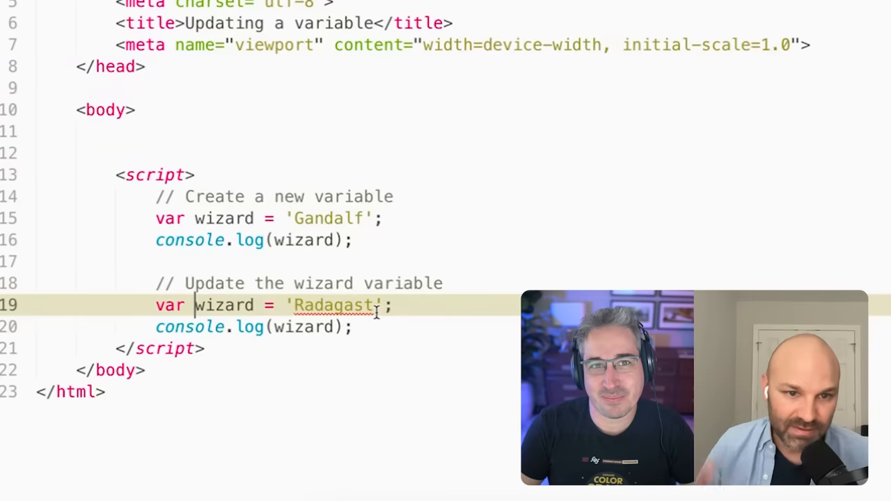
{"action": "mouse_move", "coordinate": [428, 342]}
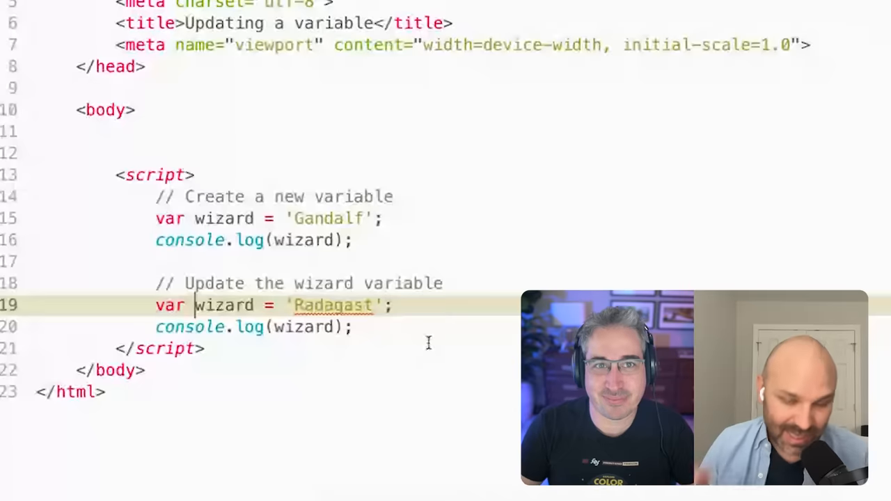
{"action": "mouse_move", "coordinate": [428, 148]}
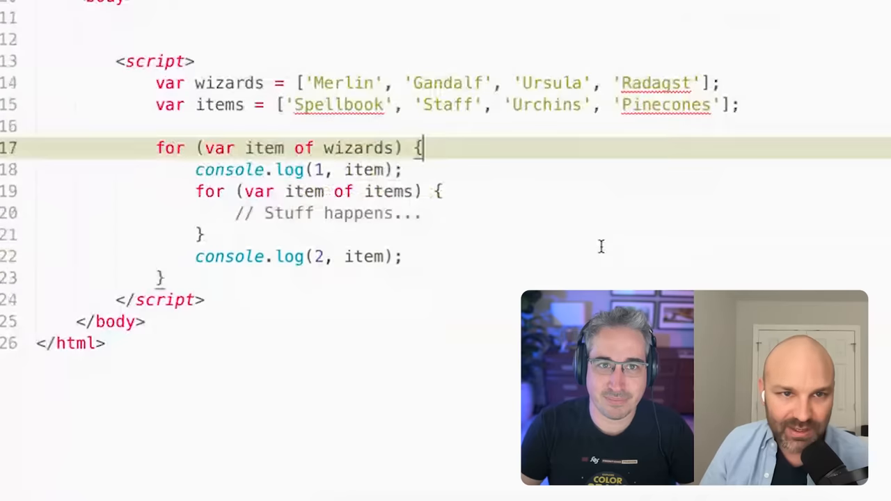
{"action": "mouse_move", "coordinate": [374, 115]}
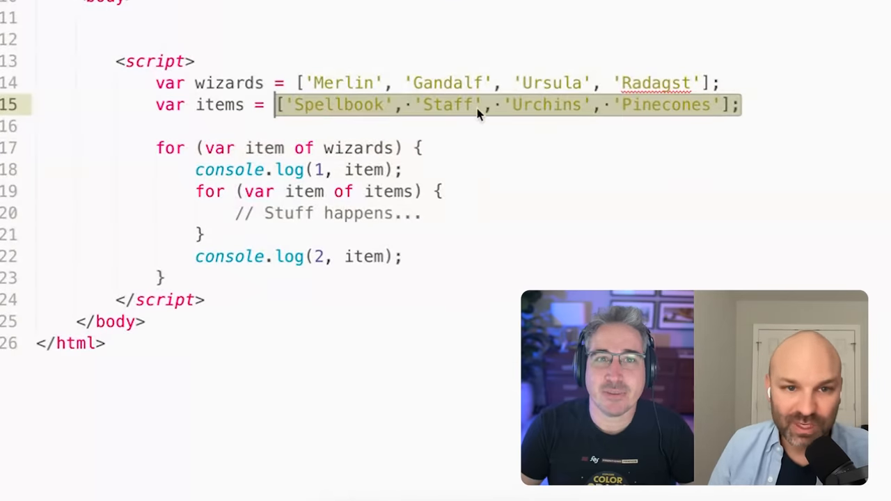
- Switch to the var is global file and fix the Radagst typo in the wizards array
{"action": "left_click", "coordinate": [470, 104]}
{"action": "type", "text": "a"}
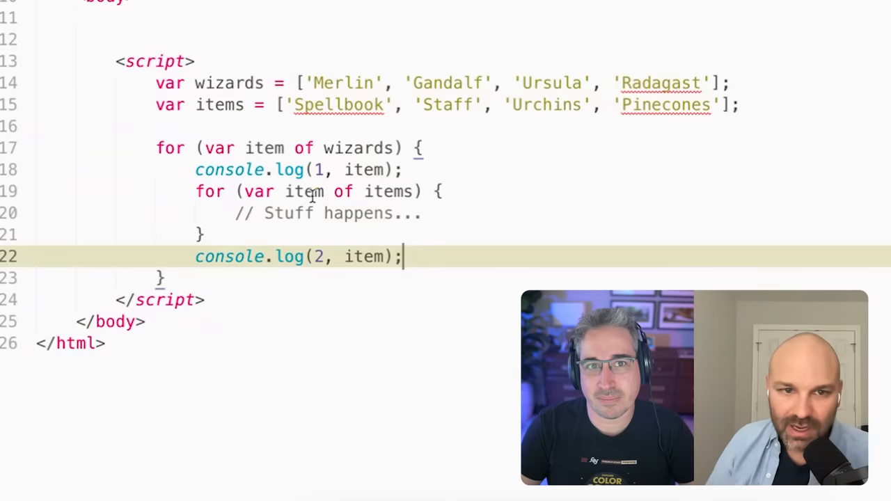
{"action": "left_click", "coordinate": [284, 192]}
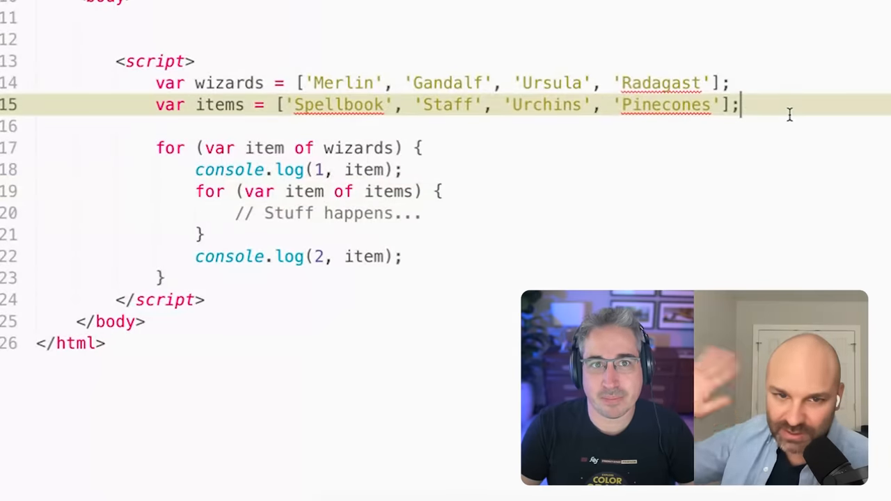
{"action": "left_click", "coordinate": [240, 192]}
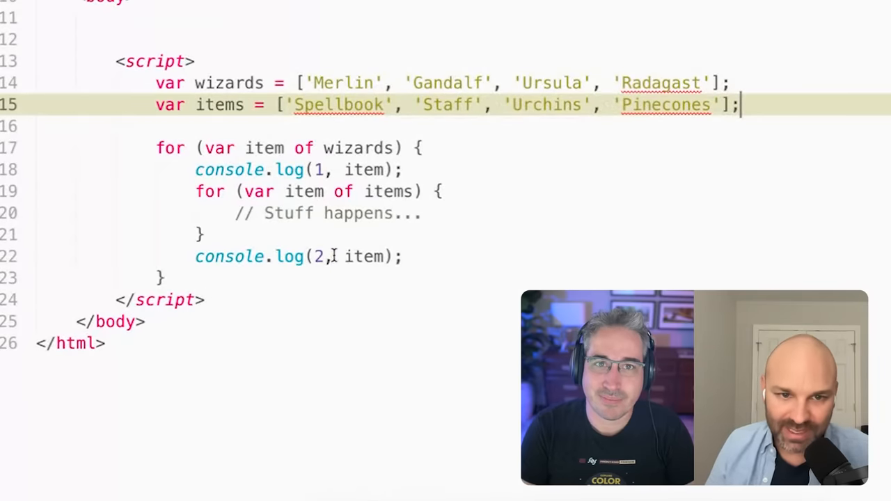
- Rename the outer loop variable to wizard and the inner loop variable to item2
{"action": "left_click", "coordinate": [361, 256]}
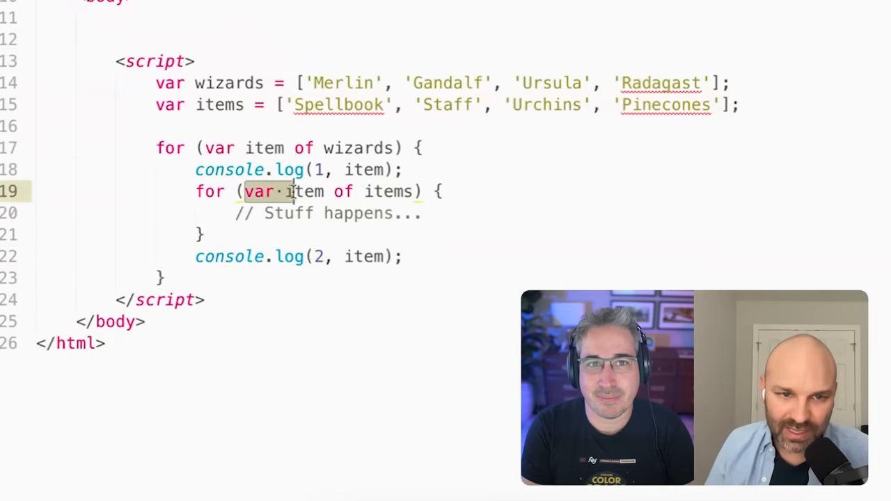
{"action": "left_click", "coordinate": [442, 192]}
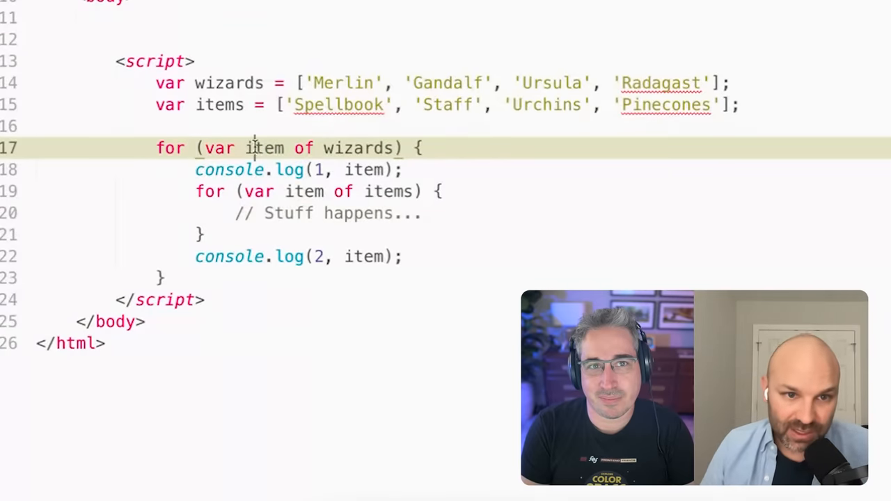
{"action": "left_click", "coordinate": [324, 191]}
{"action": "type", "text": "2"}
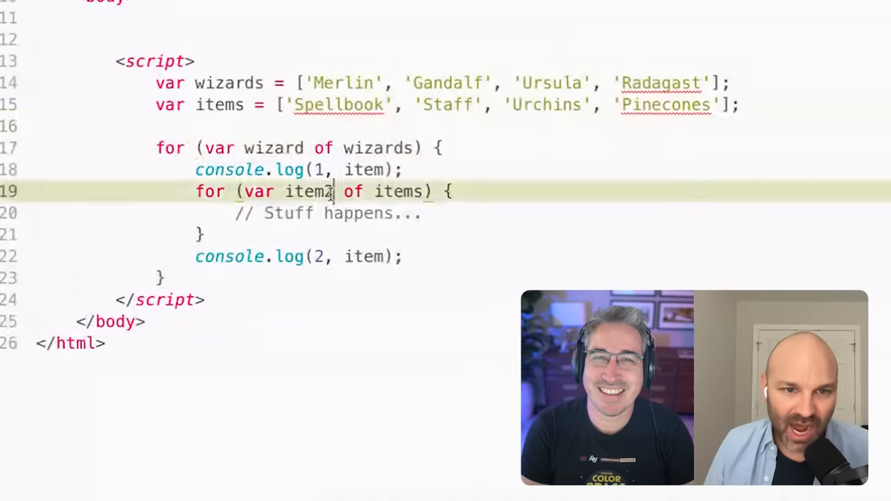
{"action": "key", "text": "Backspace"}
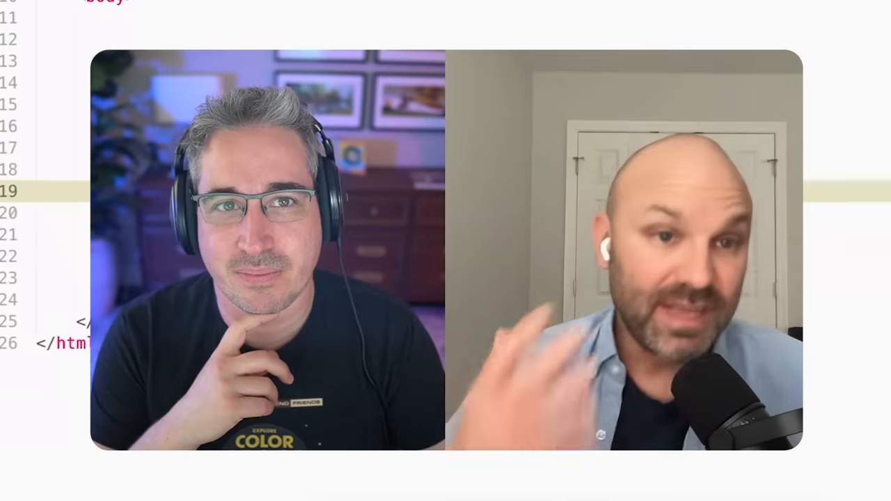
- Scroll up through the demo before starting a new untitled scratch tab
{"action": "scroll", "scroll_direction": "up", "scroll_amount": 3}
{"action": "type", "text": ".wiz"}
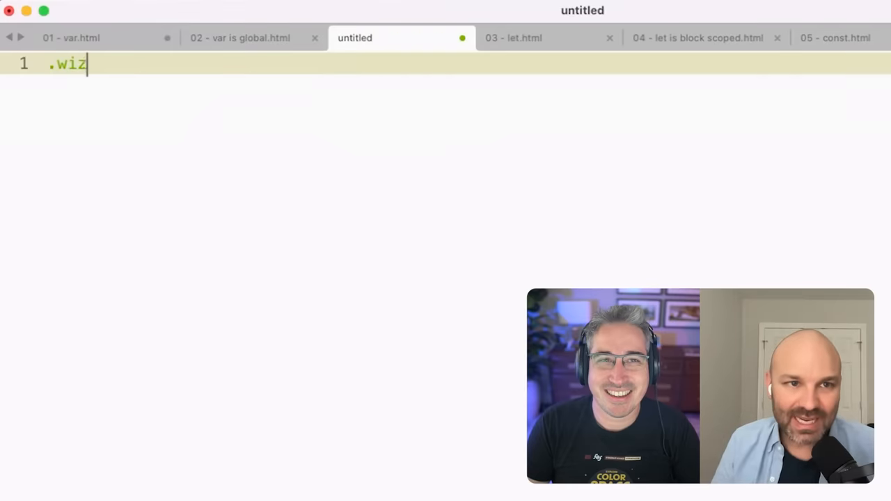
- Write the selectors .wizard .item {} and .items .item {} in the scratch tab
{"action": "type", "text": "ard .item"}
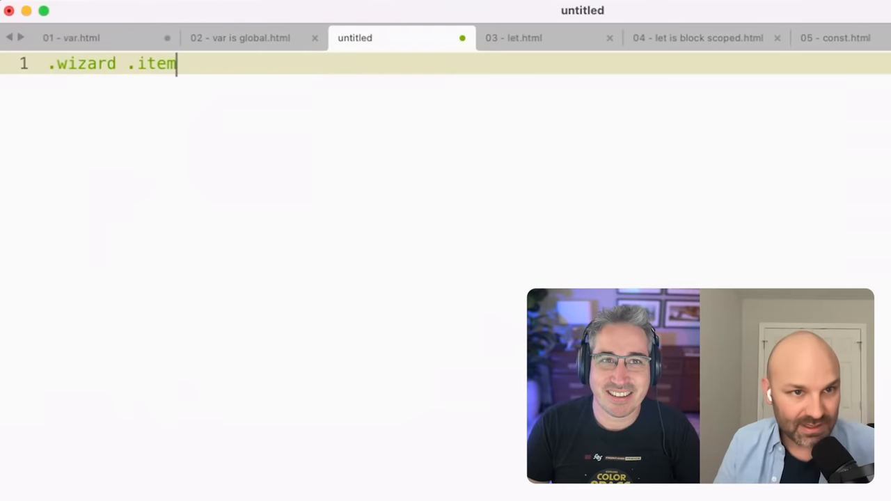
{"action": "type", "text": "{}"}
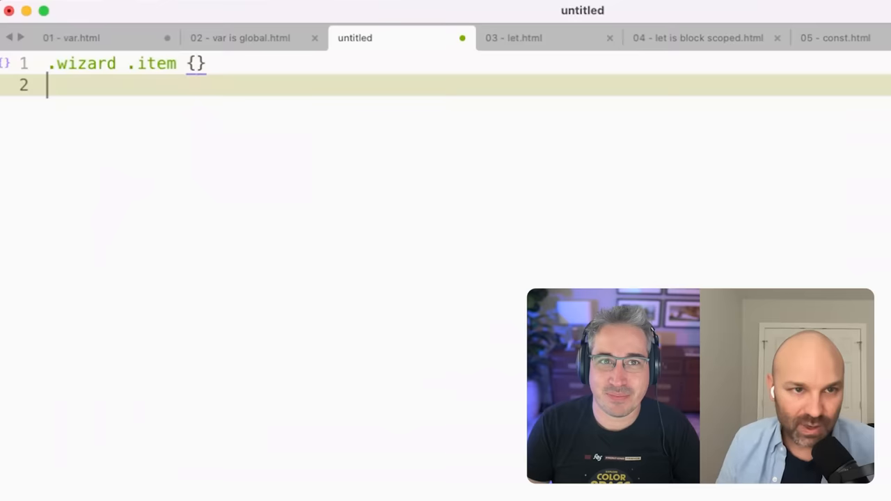
{"action": "type", "text": ".items i"}
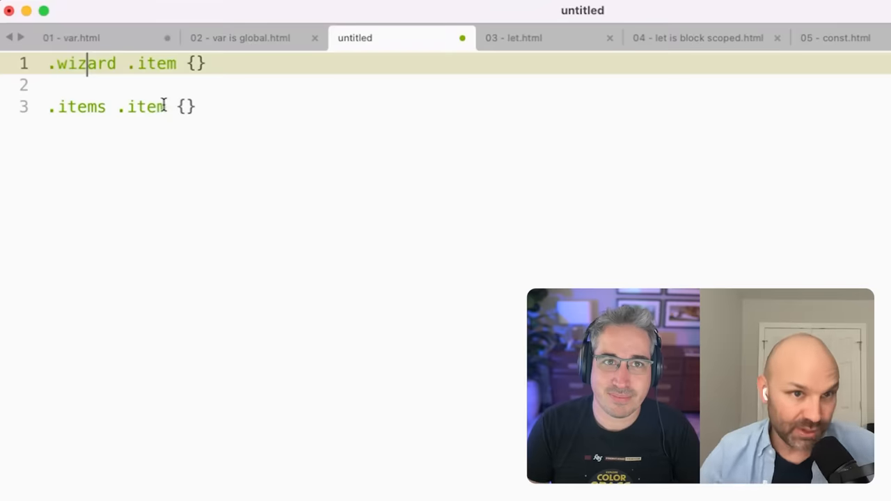
{"action": "left_click", "coordinate": [513, 38]}
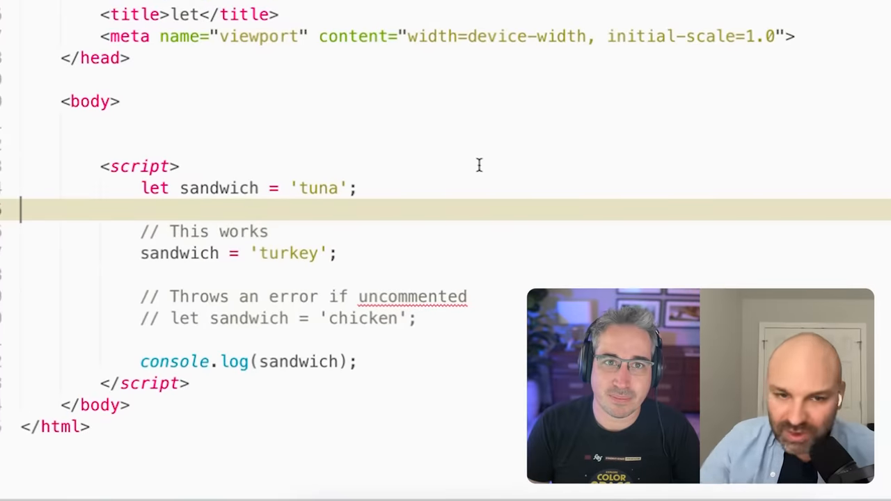
{"action": "mouse_move", "coordinate": [371, 147]}
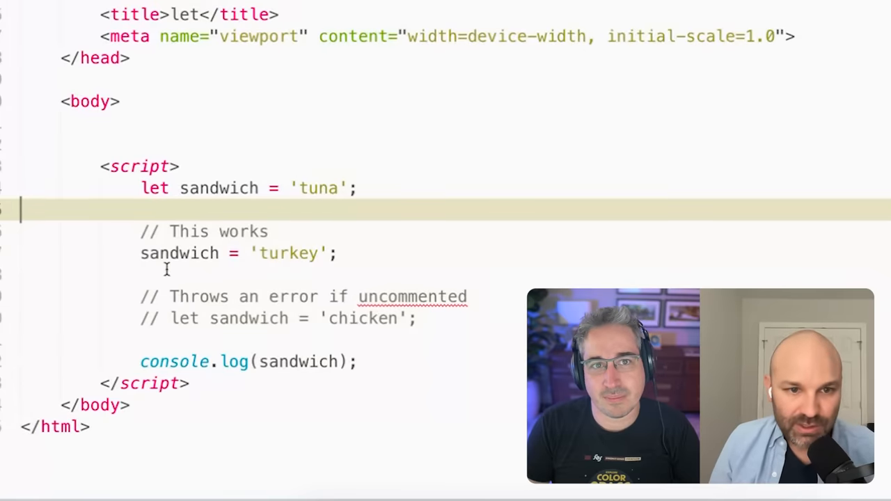
- Show the let demo where sandwich is 'tuna' then reassigned to 'turkey'
{"action": "left_click", "coordinate": [152, 252]}
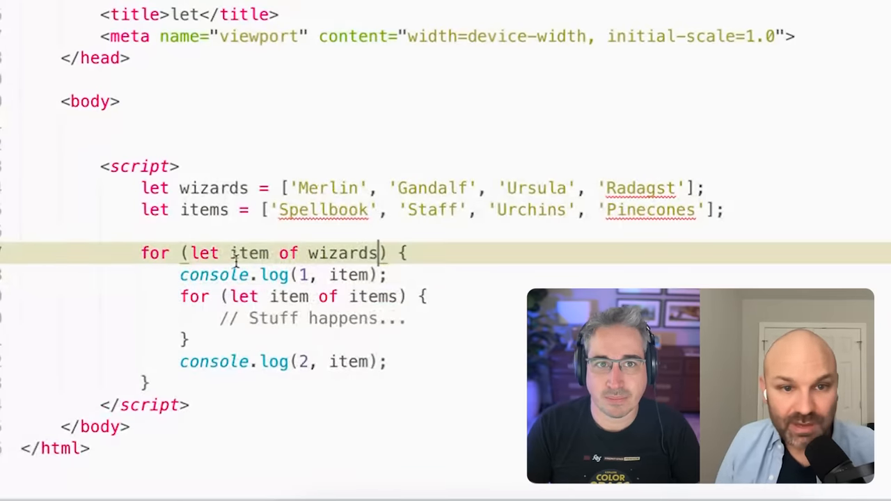
- Show the let is block scoped demo with both nested loops declaring item using let
{"action": "double_click", "coordinate": [249, 252]}
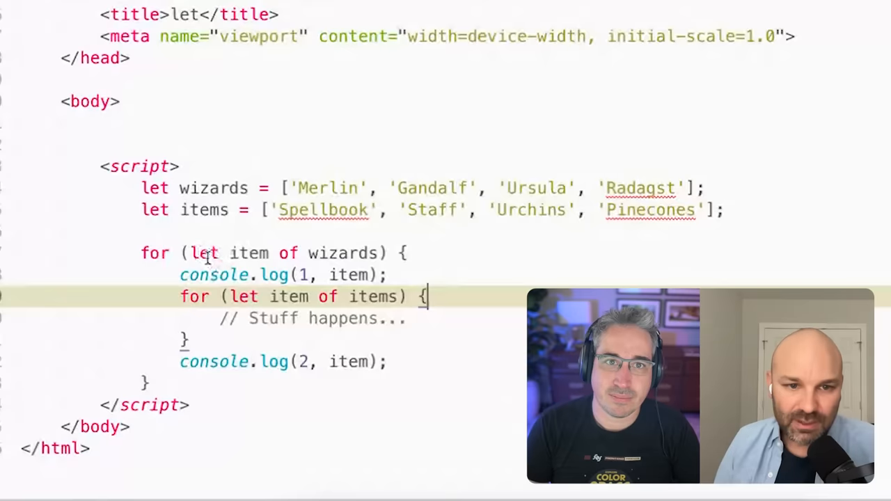
{"action": "left_click_drag", "start_coordinate": [278, 209], "coordinate": [456, 209]}
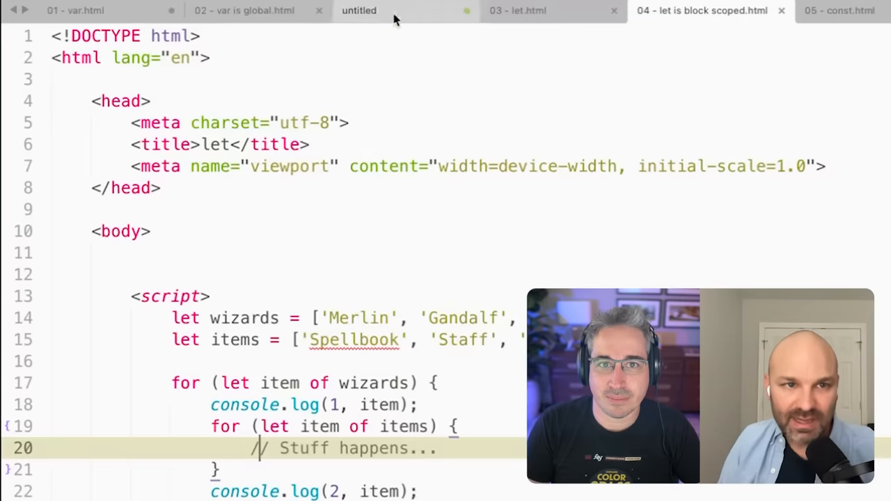
- Comment out the three sandwiches lines and add console.log(sandwich); below the chicken reassignment
{"action": "left_click", "coordinate": [359, 11]}
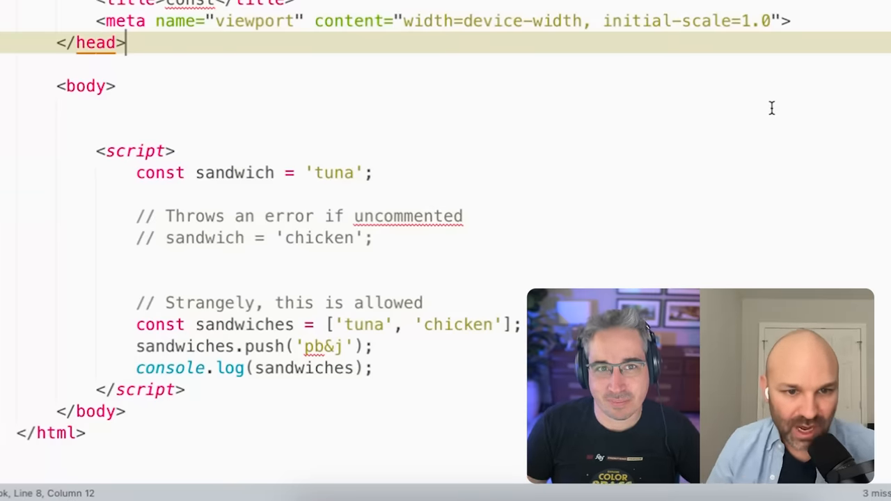
{"action": "left_click_drag", "start_coordinate": [136, 324], "coordinate": [373, 367]}
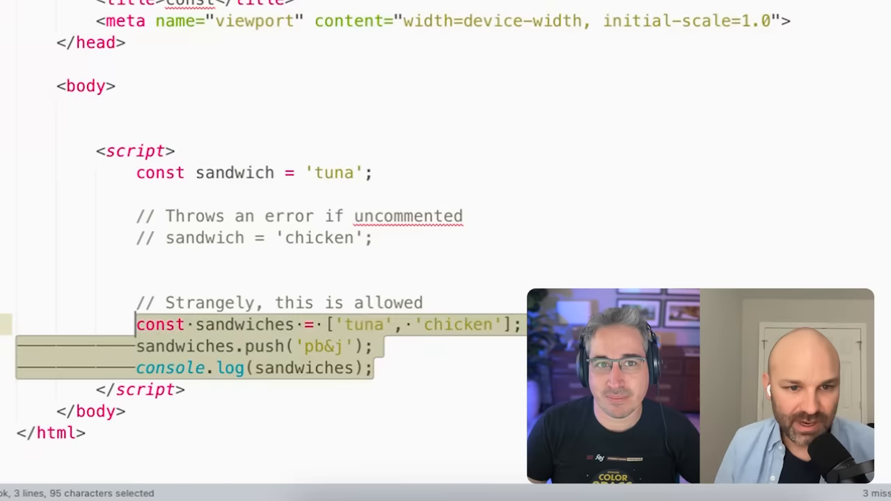
{"action": "key", "text": "ctrl+/"}
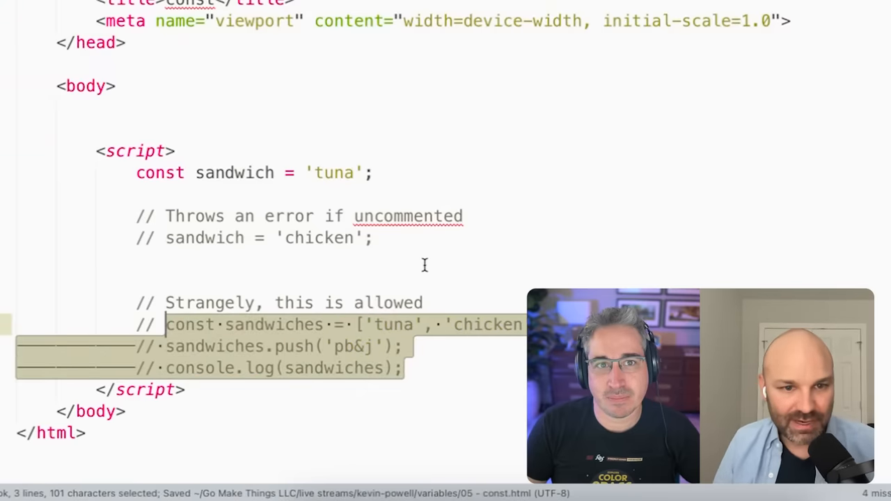
{"action": "type", "text": "console.lo"}
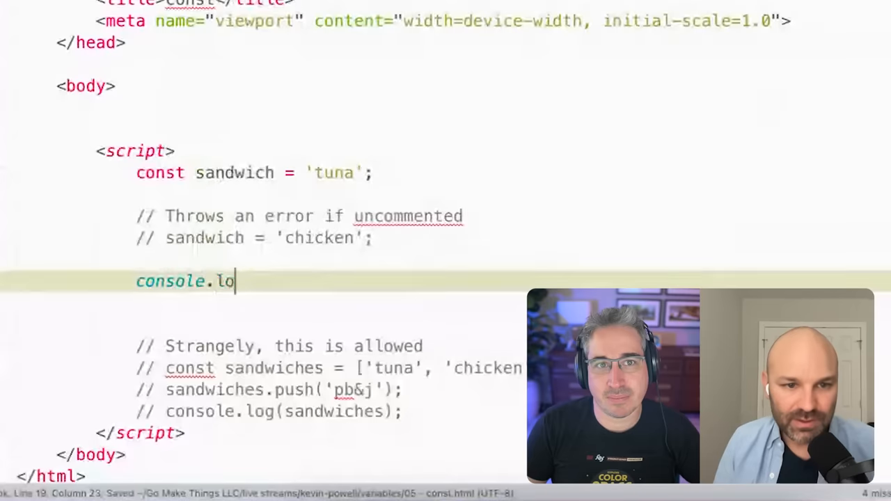
{"action": "type", "text": "g(sandwich)"}
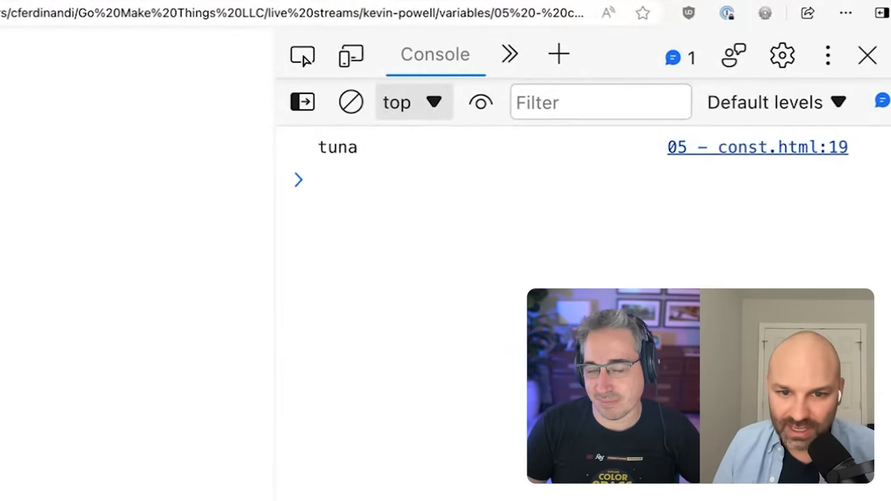
- Enter sandwich = 'turkey' in the DevTools console to trigger the constant assignment TypeError
{"action": "type", "text": "sdan"}
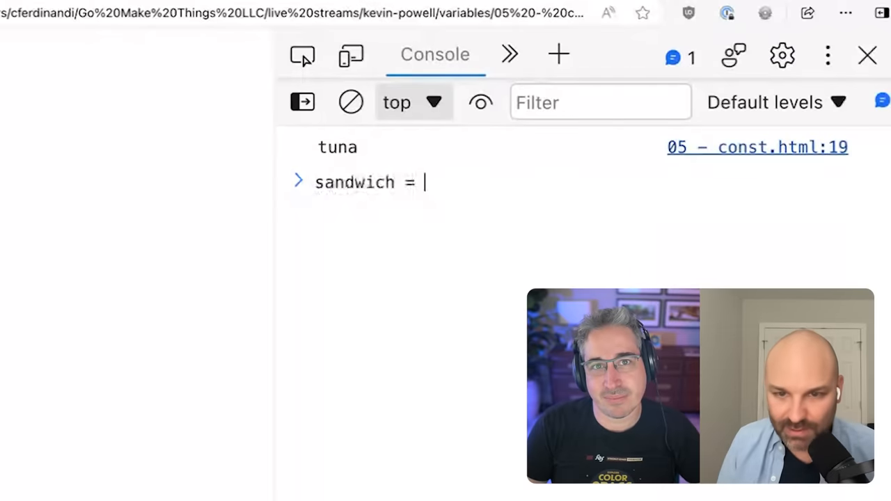
{"action": "type", "text": "'turkey'"}
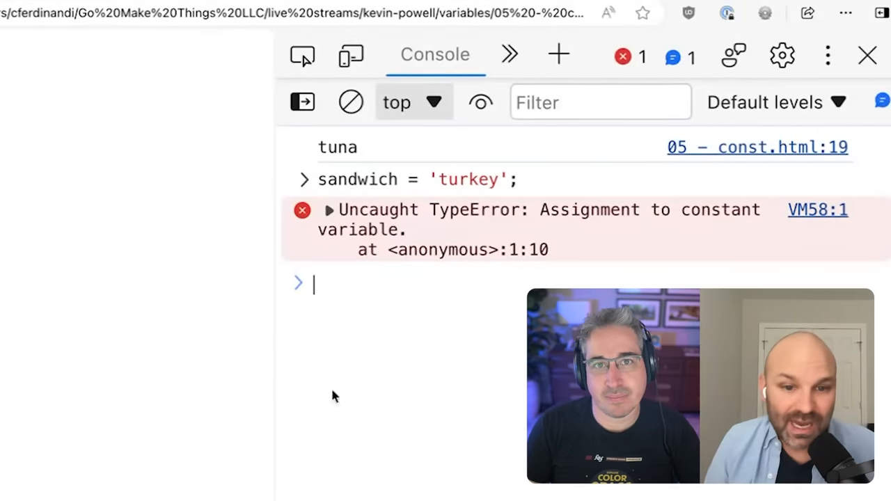
{"action": "mouse_move", "coordinate": [390, 374]}
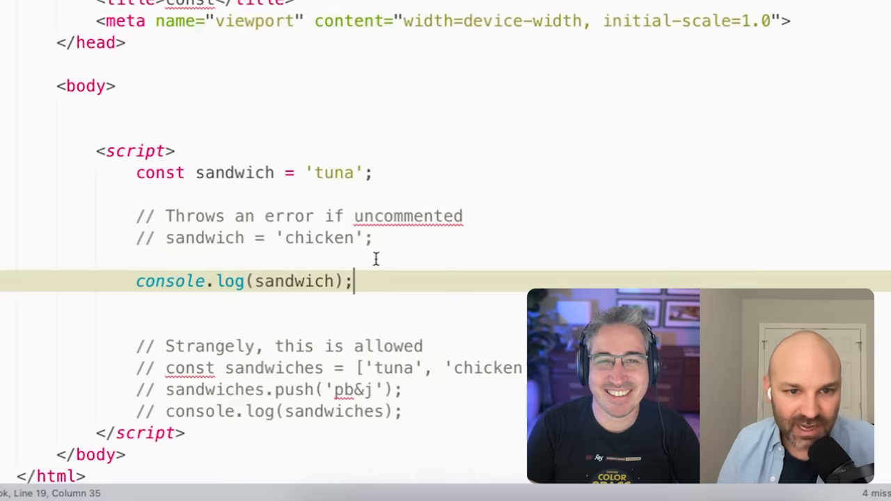
- Comment out console.log(sandwich) and reactivate the sandwiches push-and-log lines
{"action": "left_click", "coordinate": [375, 237]}
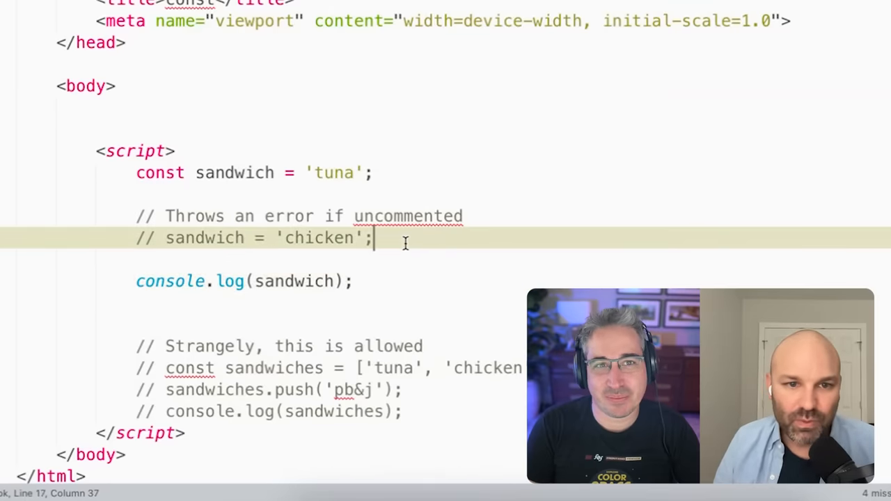
{"action": "double_click", "coordinate": [333, 173]}
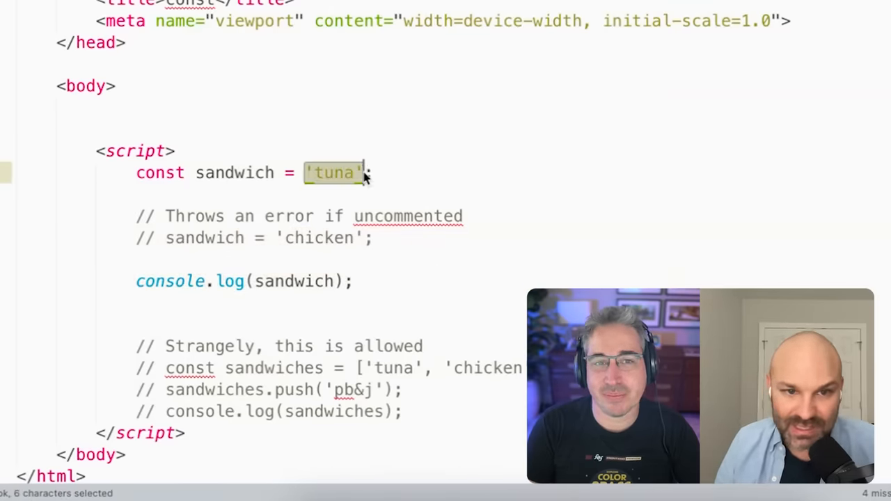
{"action": "left_click", "coordinate": [341, 173]}
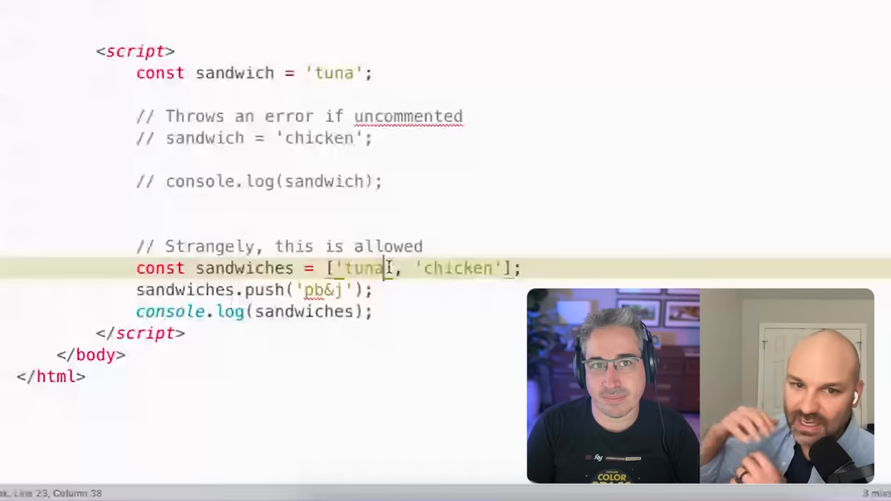
- Add an empty line after console.log(sandwiches) in the const demo script
{"action": "type", "text": "sa"}
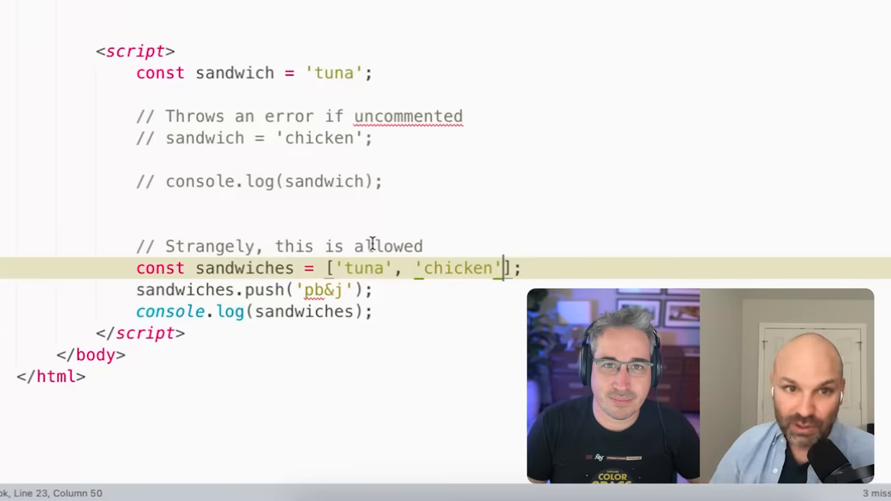
{"action": "mouse_move", "coordinate": [245, 134]}
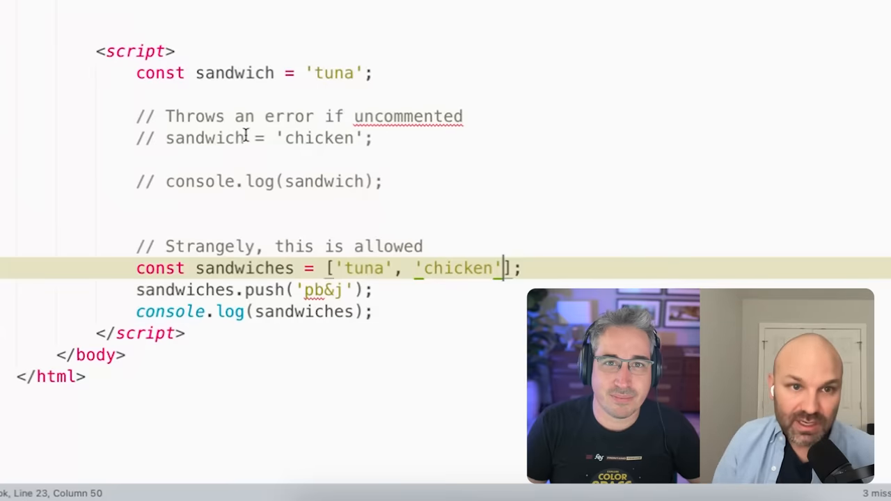
{"action": "left_click", "coordinate": [178, 73]}
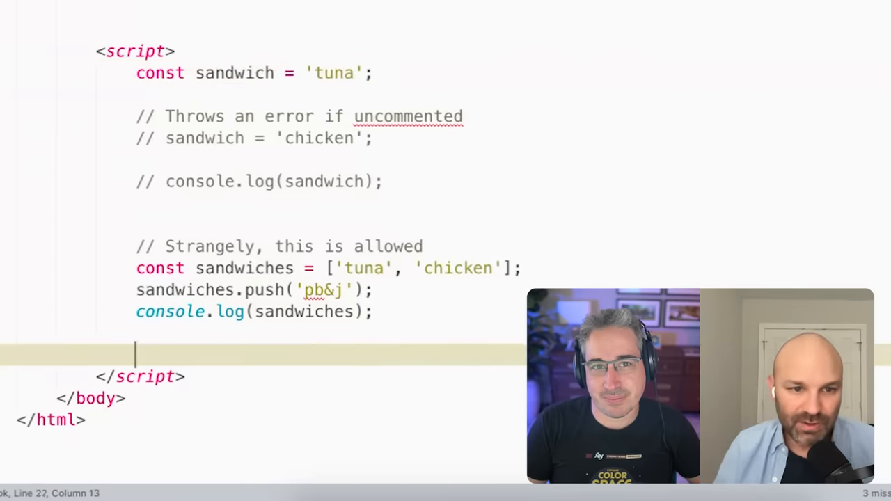
- Write a const MyLibrary {} example, then show the var nested-loop demo
{"action": "type", "text": "const"}
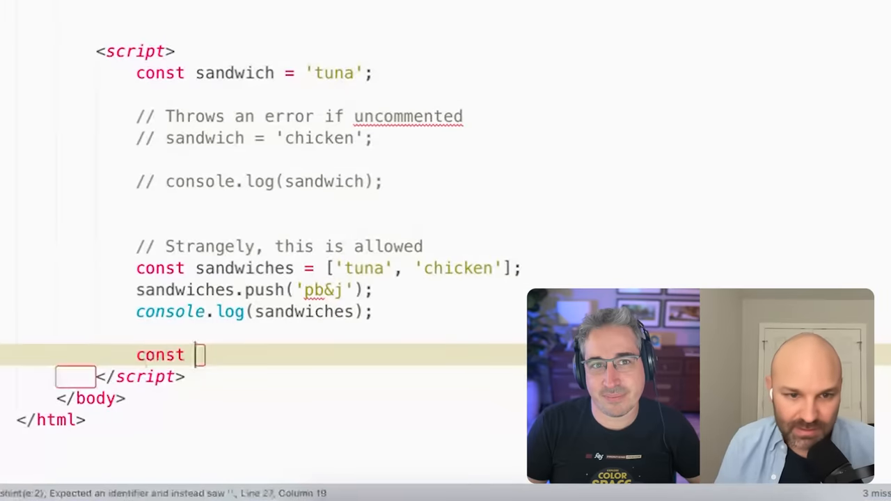
{"action": "type", "text": "MyLibrary = function ("}
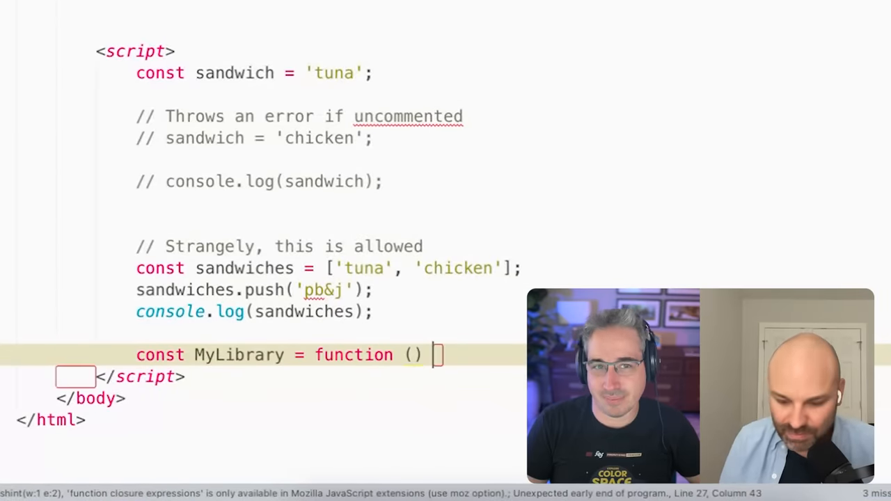
{"action": "type", "text": "{}"}
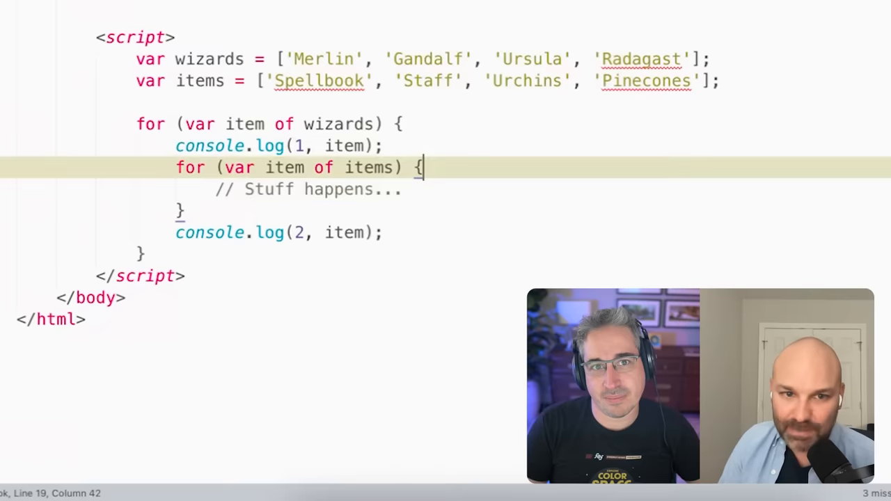
- Place the cursor inside the inner items loop body of the nested-loop demo
{"action": "left_click", "coordinate": [405, 189]}
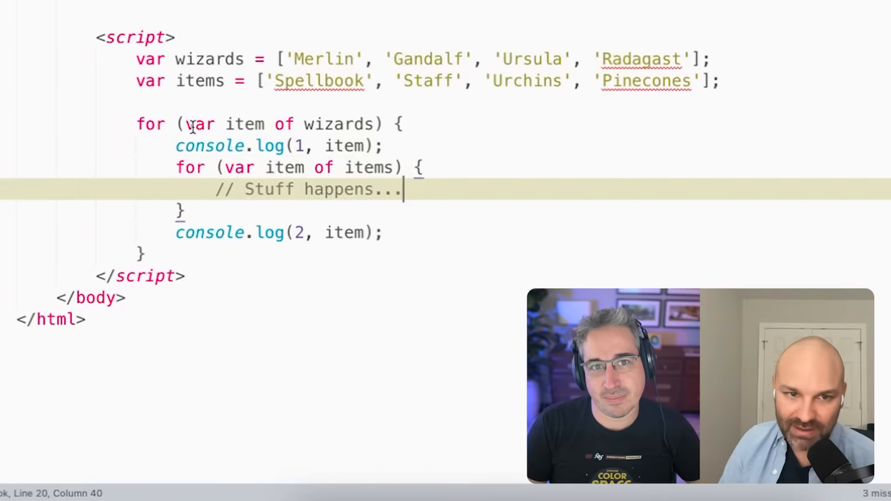
{"action": "mouse_move", "coordinate": [417, 274]}
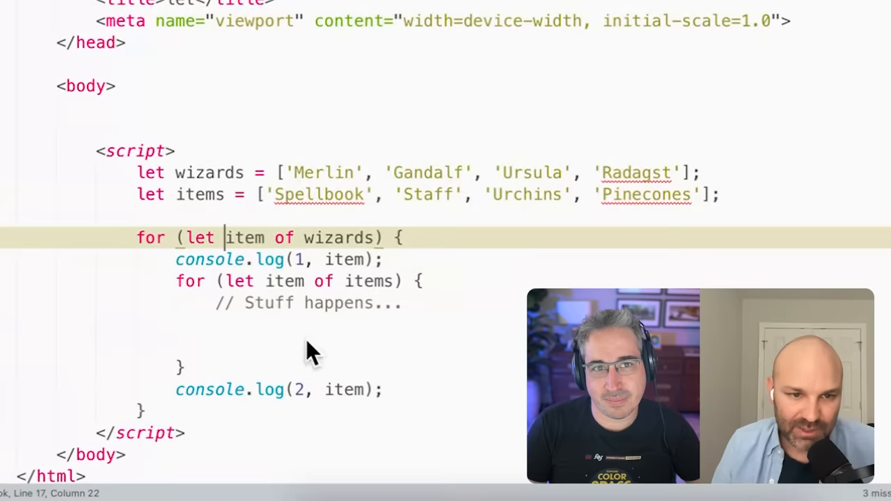
- Start an item = reassignment in the inner loop, then return to the const sandwich demo
{"action": "type", "text": "item"}
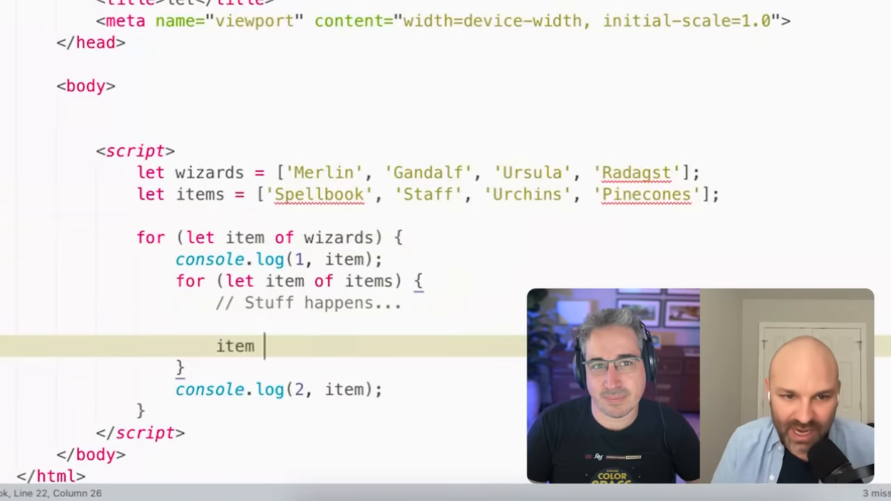
{"action": "type", "text": "="}
{"action": "left_click", "coordinate": [300, 282]}
{"action": "type", "text": "2"}
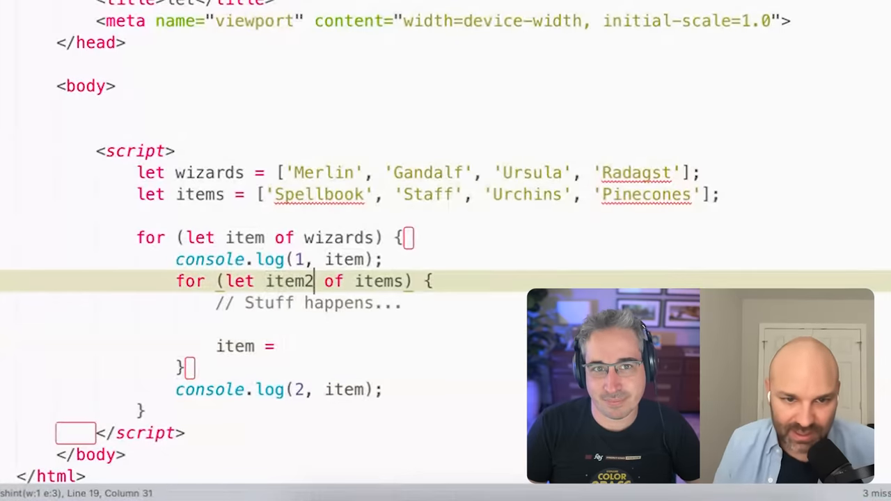
{"action": "left_click", "coordinate": [283, 346]}
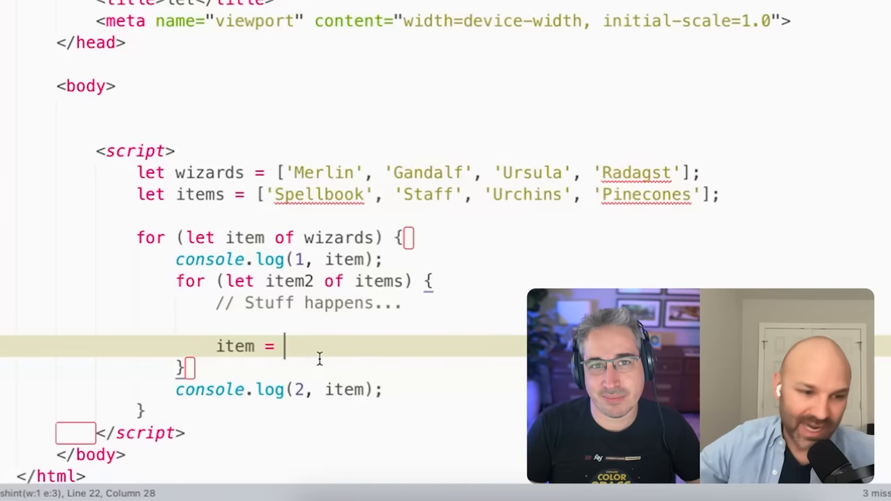
{"action": "mouse_move", "coordinate": [482, 79]}
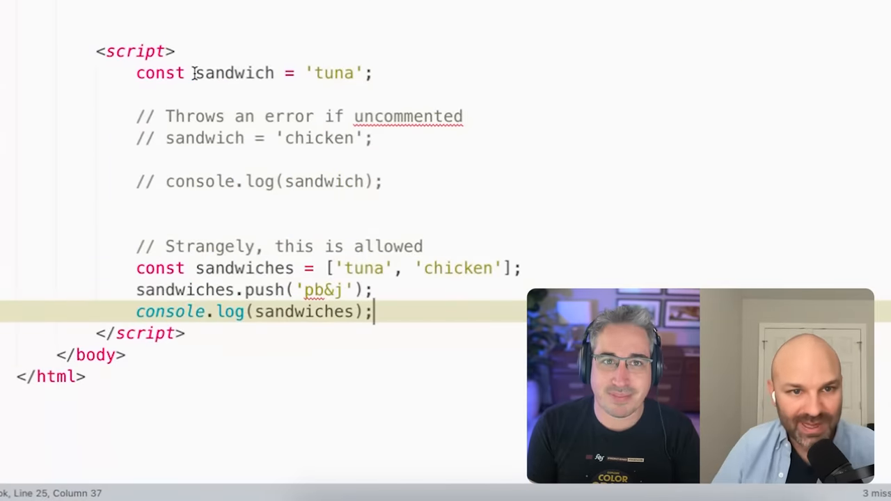
{"action": "double_click", "coordinate": [160, 73]}
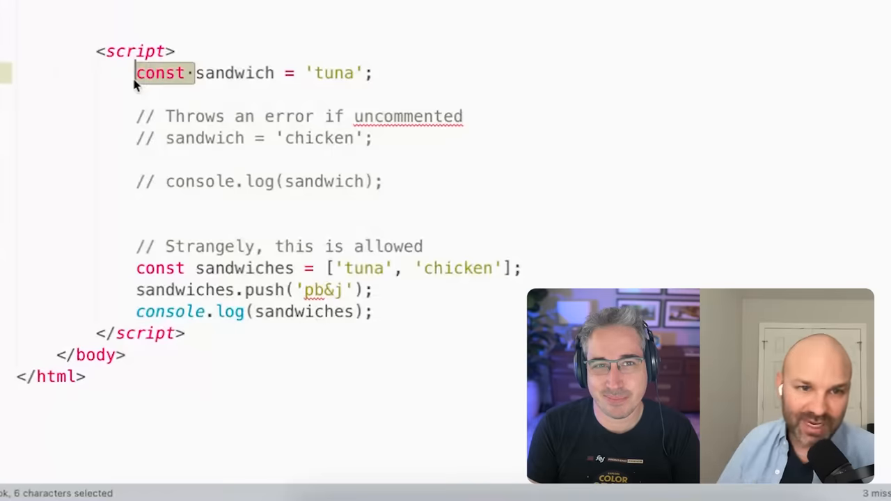